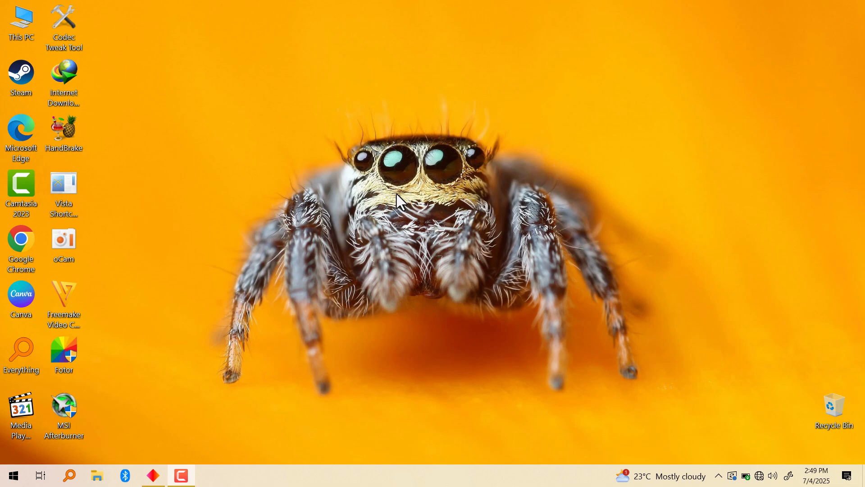
{"action": "mouse_move", "coordinate": [392, 108]}
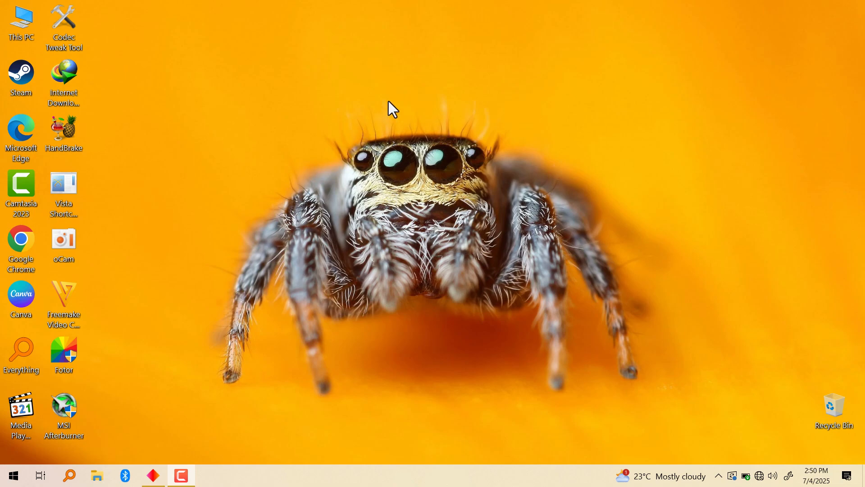
{"action": "mouse_move", "coordinate": [4, 450]}
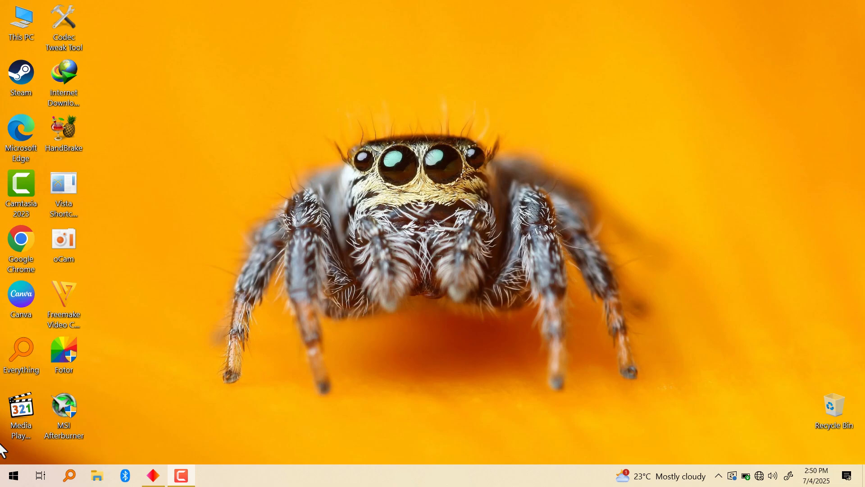
Step: Launch OMEN Gaming Hub from the Start menu's program list
{"action": "left_click", "coordinate": [10, 475]}
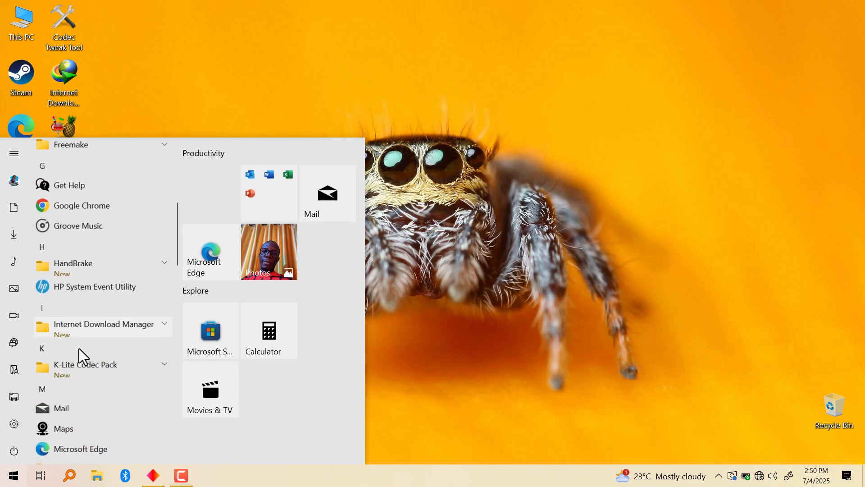
{"action": "scroll", "scroll_direction": "down", "scroll_amount": 3}
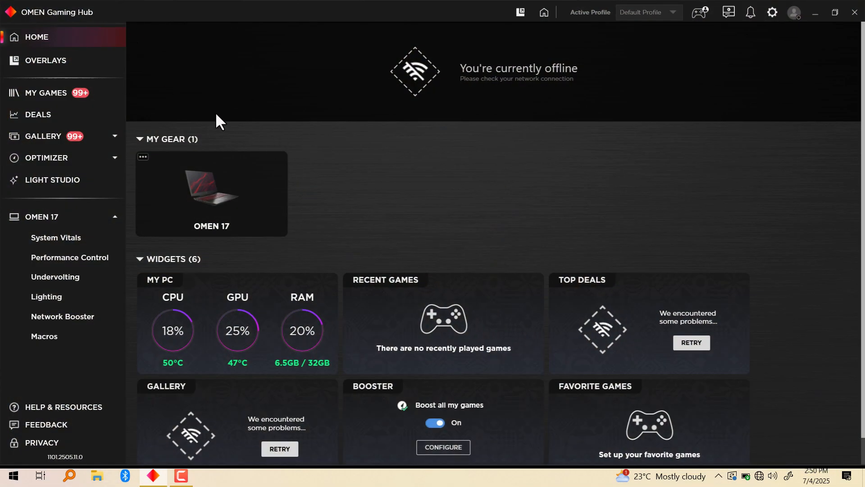
{"action": "mouse_move", "coordinate": [200, 211]}
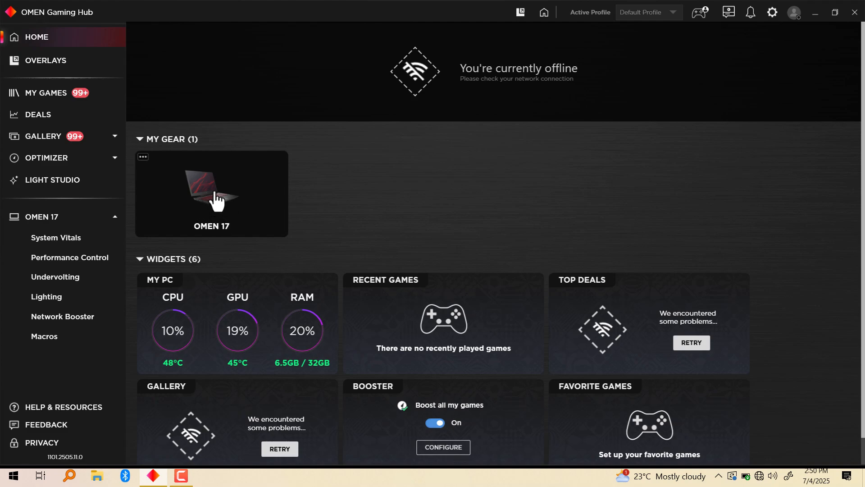
Step: Select the OMEN 17 card under My Gear and switch to the Undervolting tab
{"action": "left_click", "coordinate": [56, 238]}
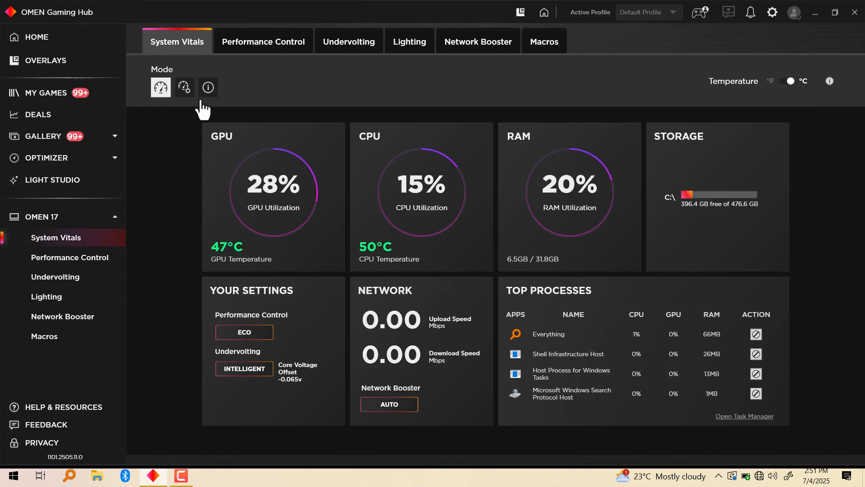
{"action": "mouse_move", "coordinate": [348, 41]}
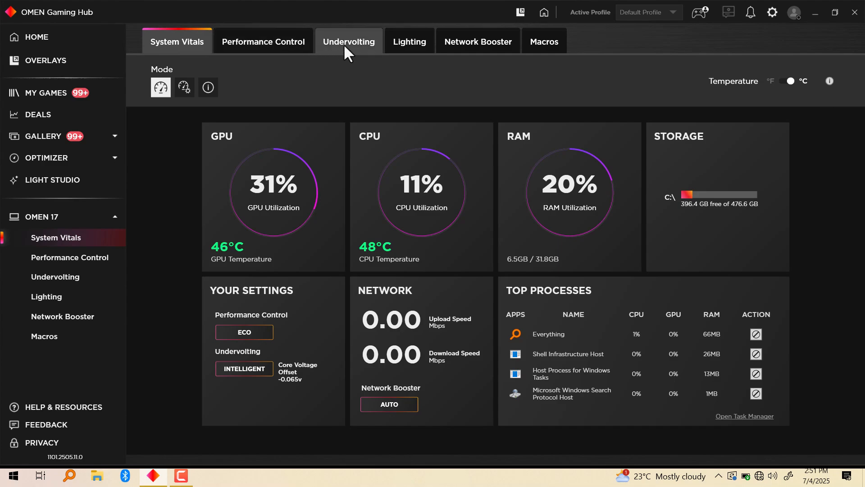
{"action": "left_click", "coordinate": [348, 41]}
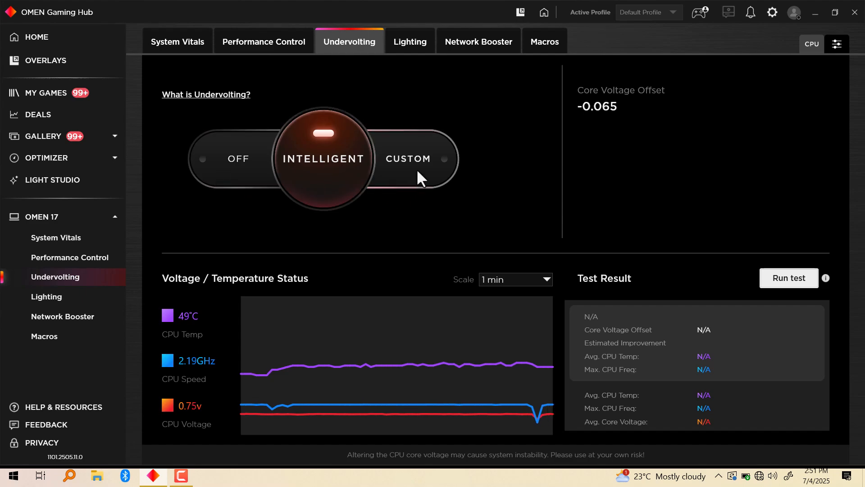
{"action": "mouse_move", "coordinate": [320, 242]}
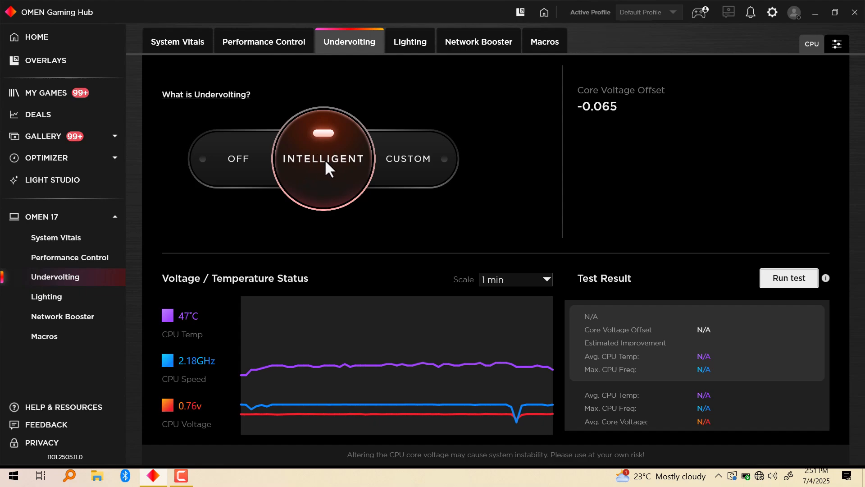
{"action": "mouse_move", "coordinate": [307, 231]}
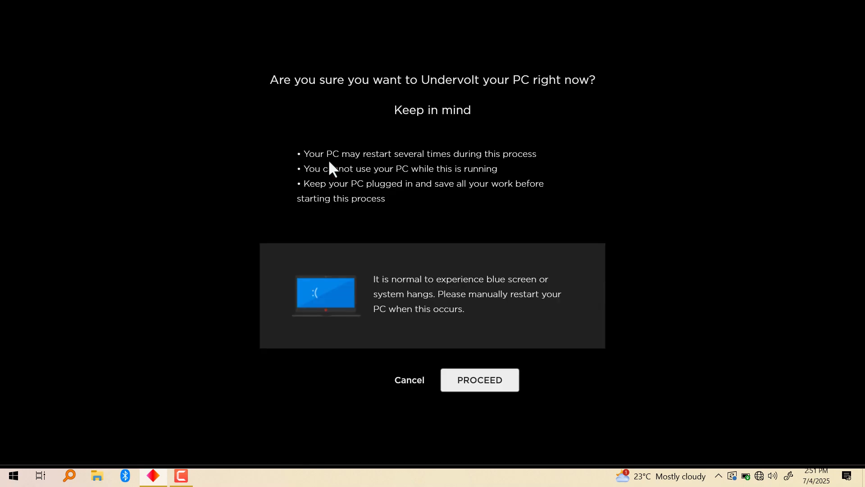
{"action": "mouse_move", "coordinate": [386, 102]}
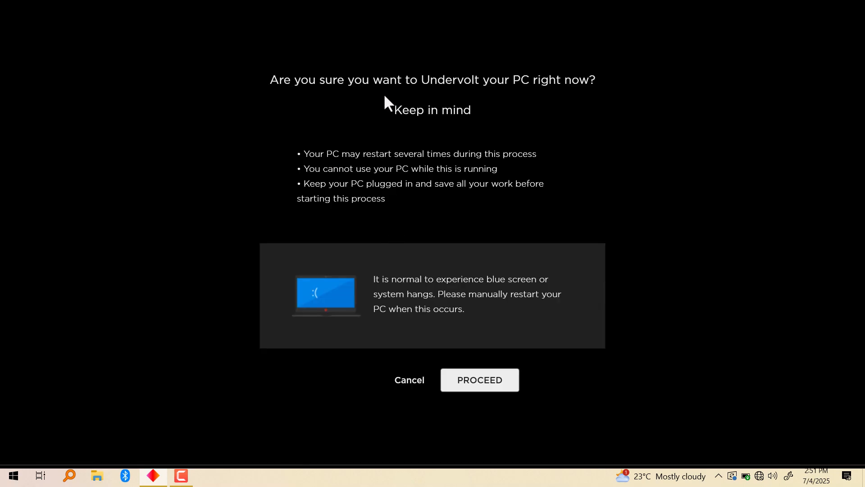
{"action": "mouse_move", "coordinate": [591, 99]}
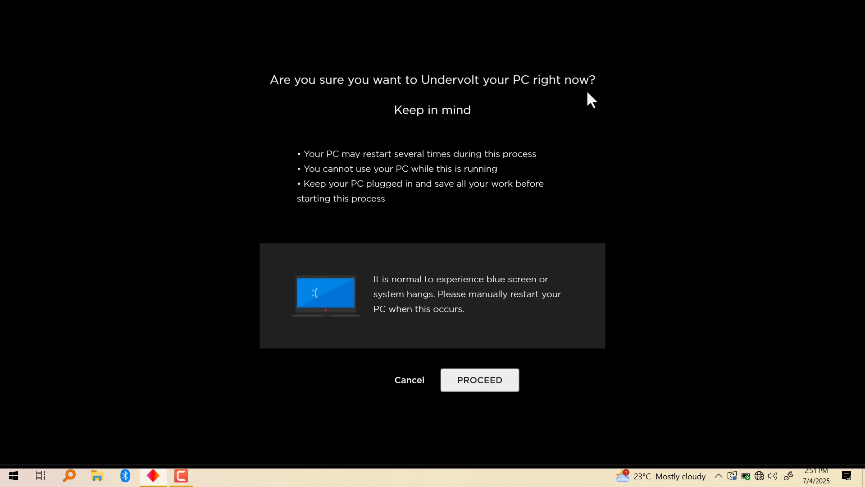
{"action": "mouse_move", "coordinate": [332, 175]}
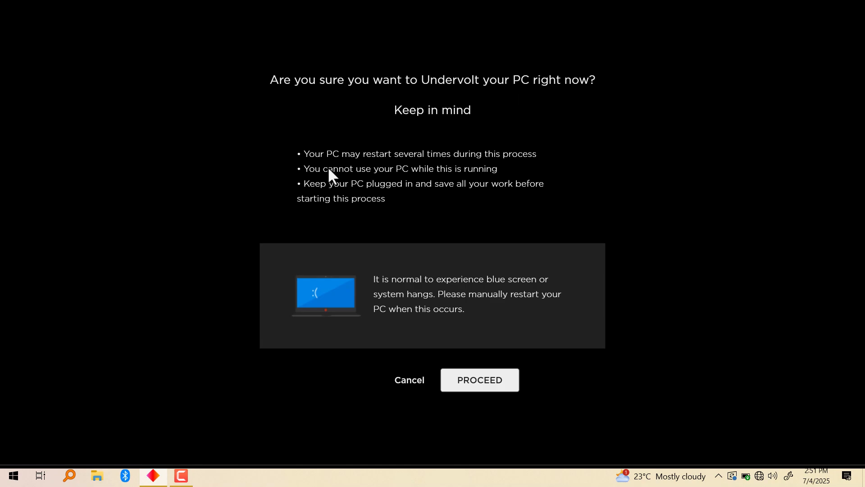
{"action": "mouse_move", "coordinate": [462, 165]}
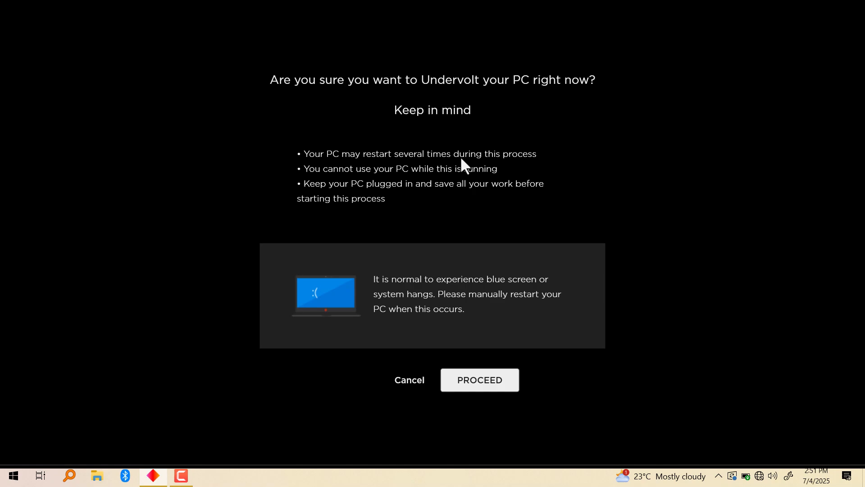
{"action": "mouse_move", "coordinate": [353, 175]}
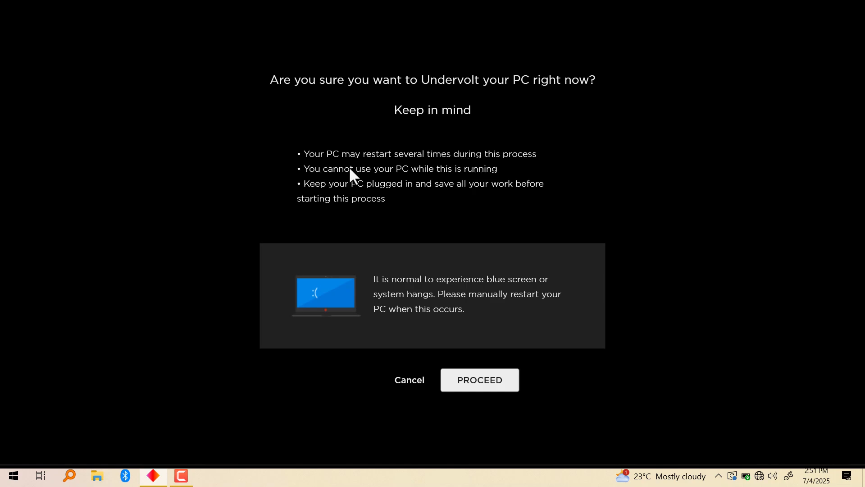
{"action": "mouse_move", "coordinate": [441, 181]}
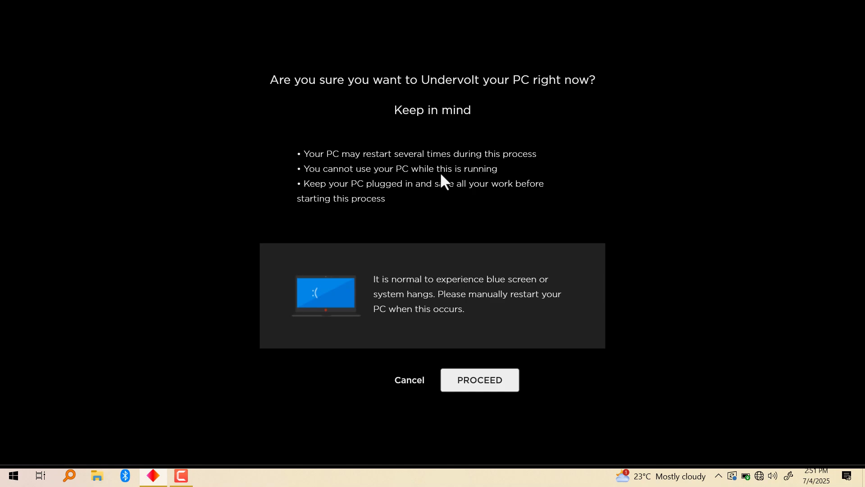
{"action": "mouse_move", "coordinate": [375, 190]}
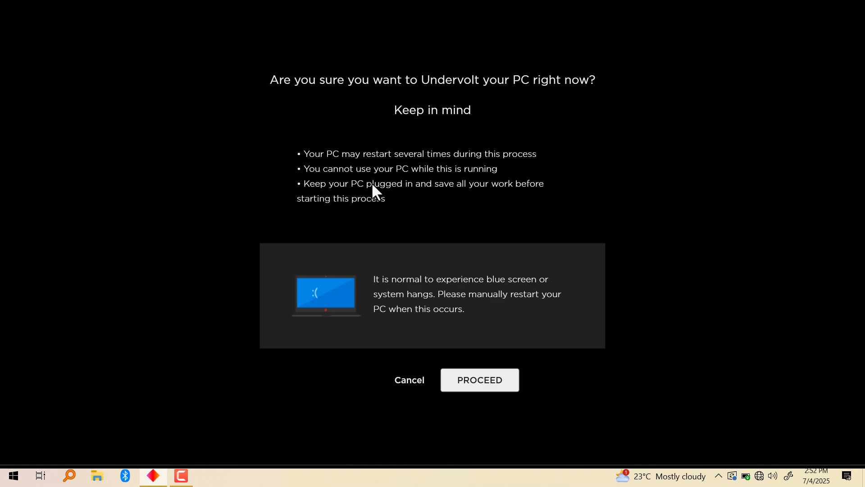
{"action": "mouse_move", "coordinate": [464, 199]}
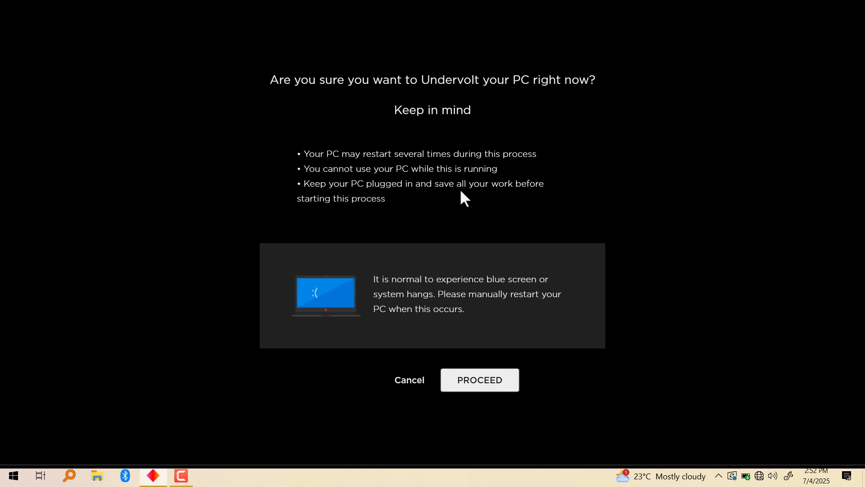
{"action": "mouse_move", "coordinate": [327, 211]}
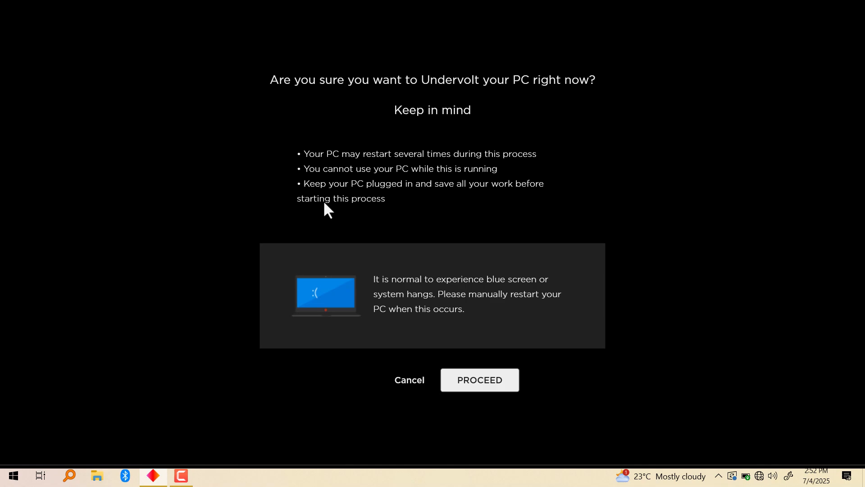
{"action": "mouse_move", "coordinate": [448, 287]}
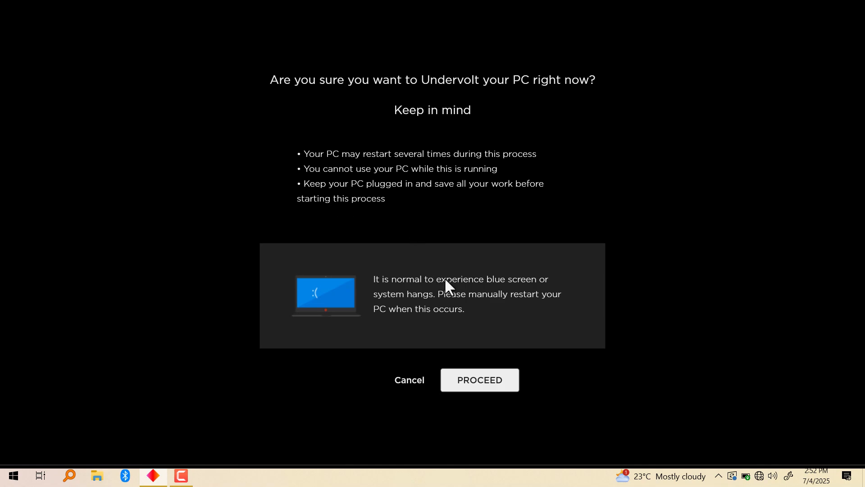
{"action": "mouse_move", "coordinate": [548, 378]}
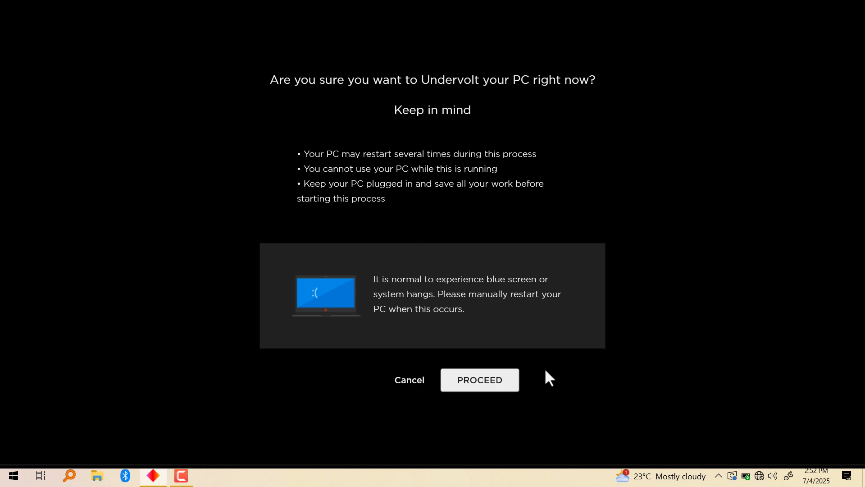
{"action": "mouse_move", "coordinate": [479, 379]}
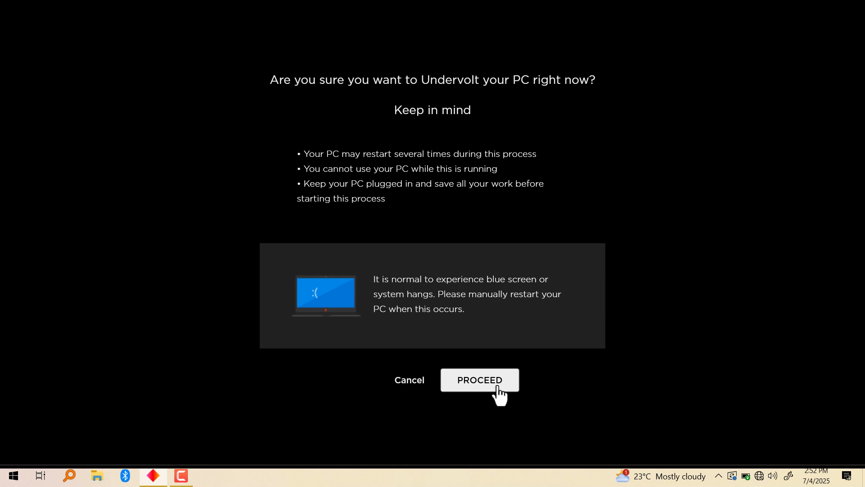
{"action": "mouse_move", "coordinate": [472, 389]}
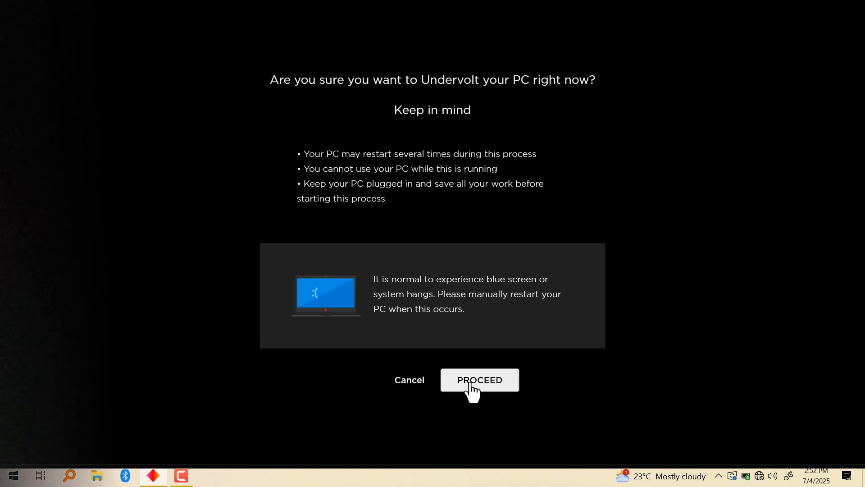
Step: Accept the 'Undervolt your PC' warning dialog with PROCEED
{"action": "left_click", "coordinate": [478, 379]}
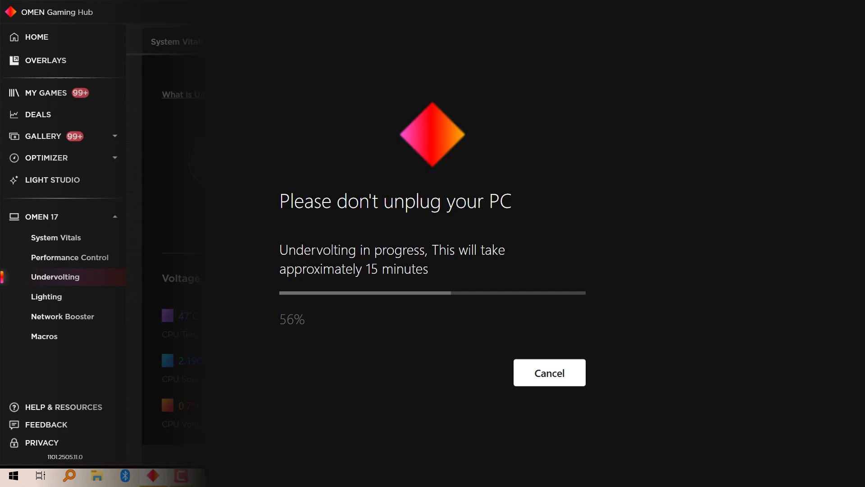
Step: After the progress bar finishes, apply Intelligent undervolting for a -0.065 core offset
{"action": "left_click", "coordinate": [549, 371]}
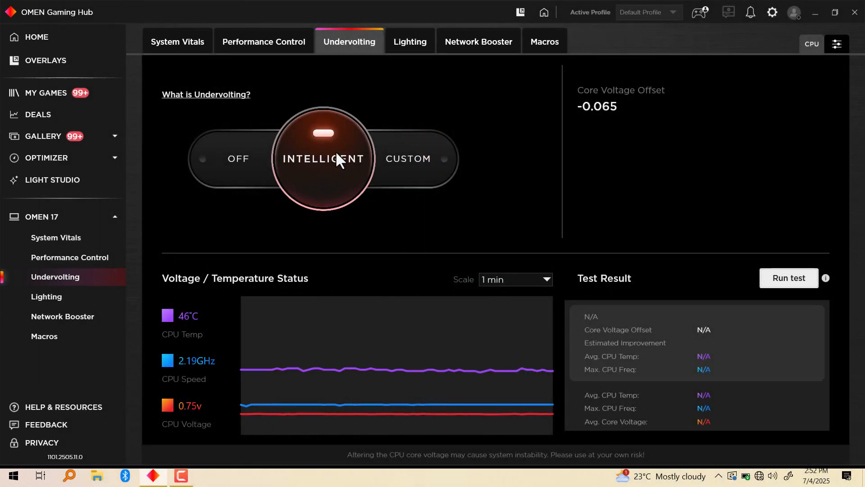
{"action": "mouse_move", "coordinate": [313, 198]}
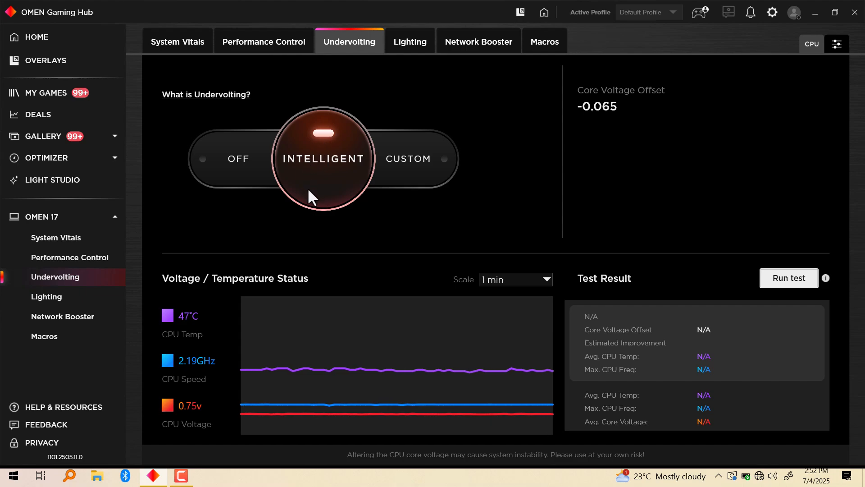
{"action": "mouse_move", "coordinate": [353, 141]}
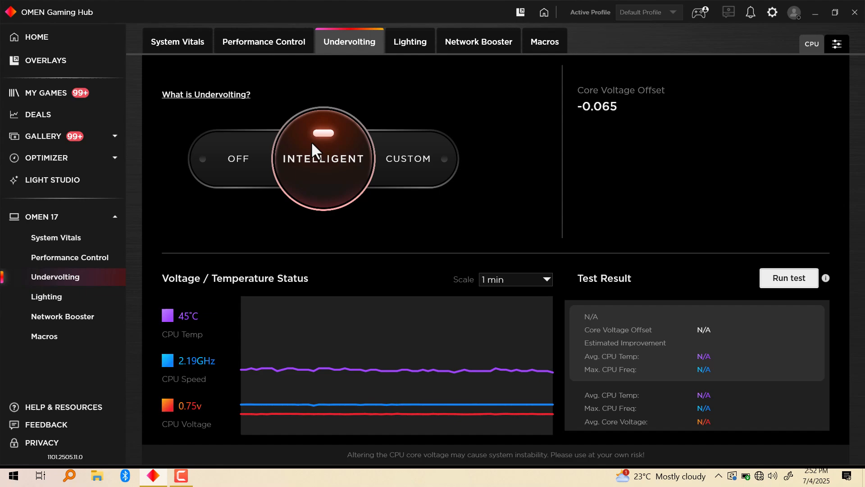
{"action": "left_click", "coordinate": [324, 158]}
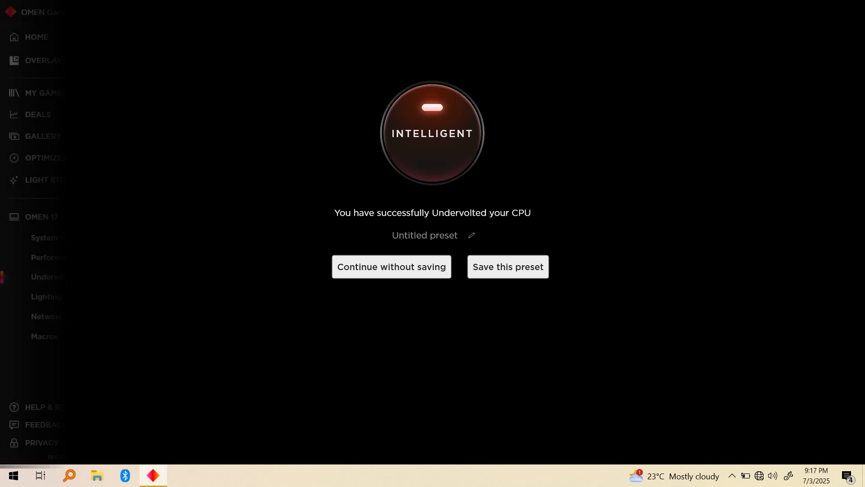
Step: Choose 'Continue without saving' on the successful-undervolt screen
{"action": "left_click", "coordinate": [391, 266]}
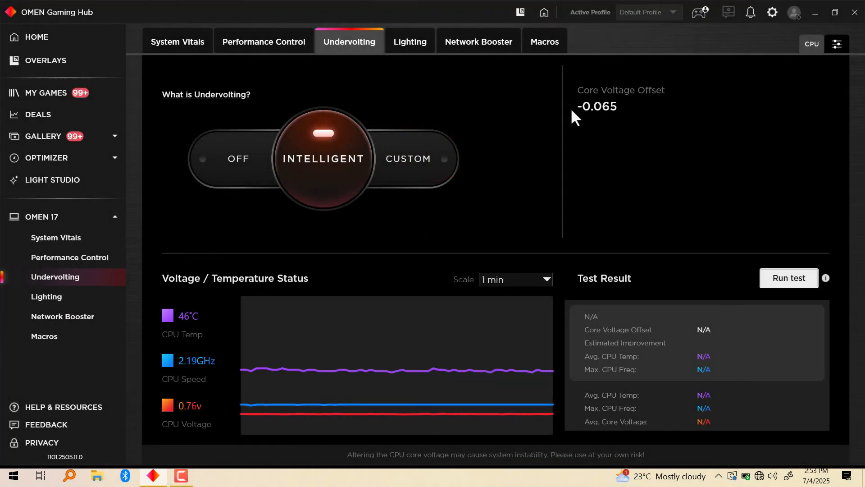